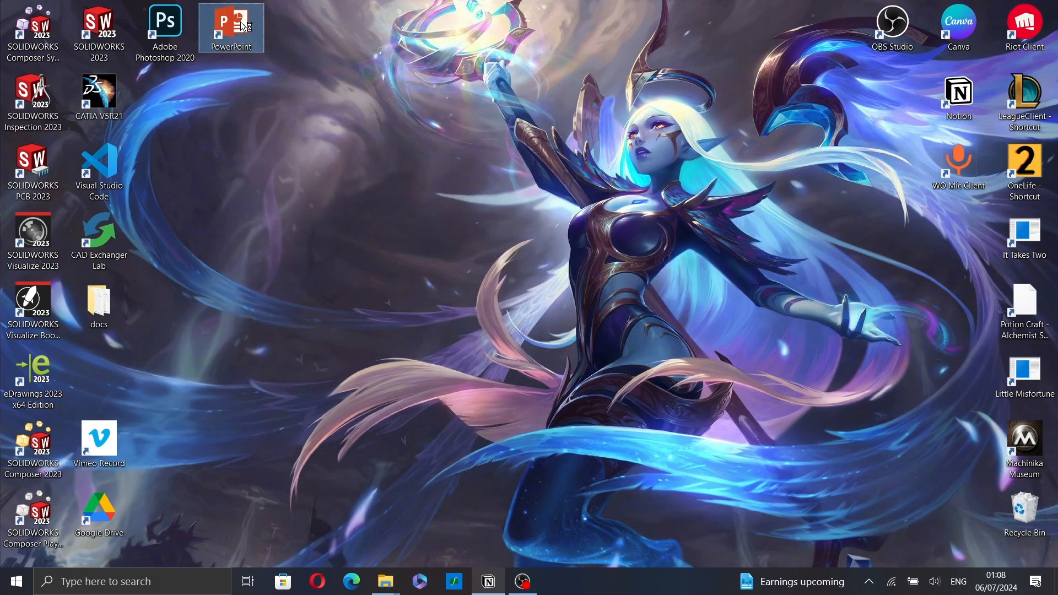
# - Start a blank presentation and delete the slide's title and subtitle placeholders
pyautogui.doubleClick(231, 24)
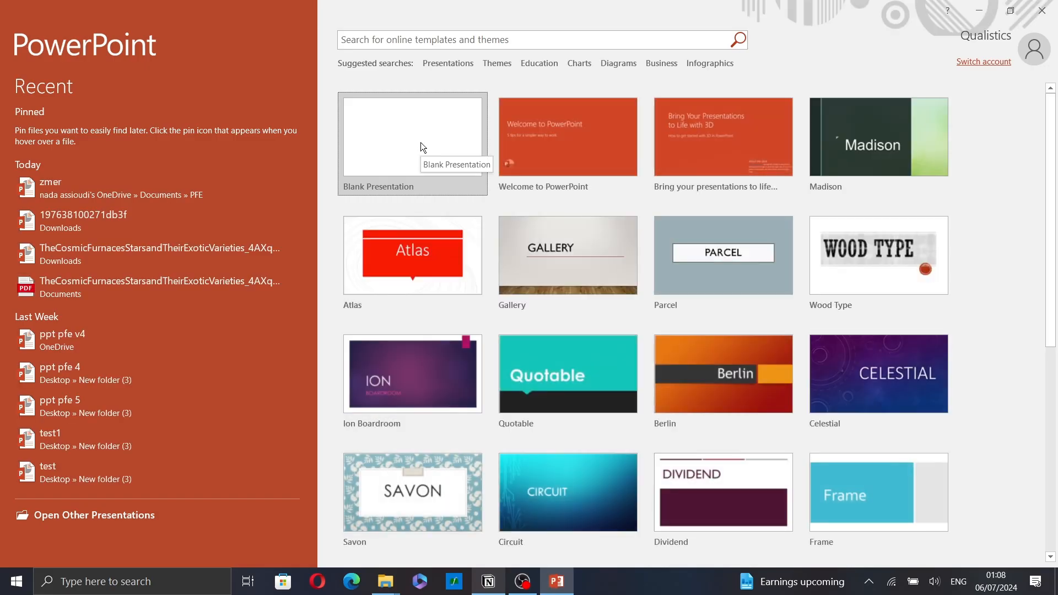
pyautogui.click(411, 139)
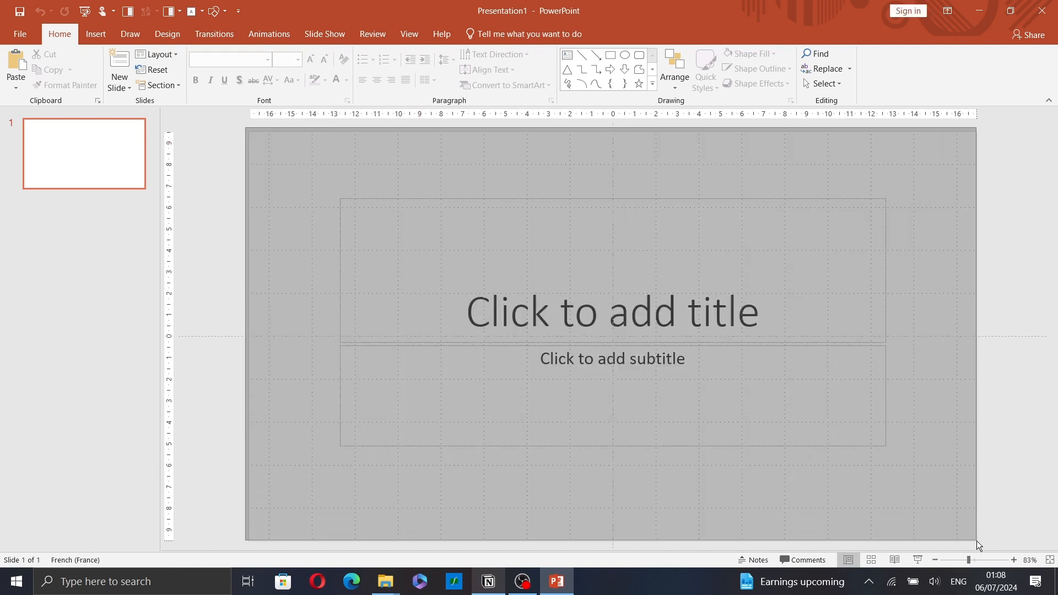
pyautogui.click(612, 311)
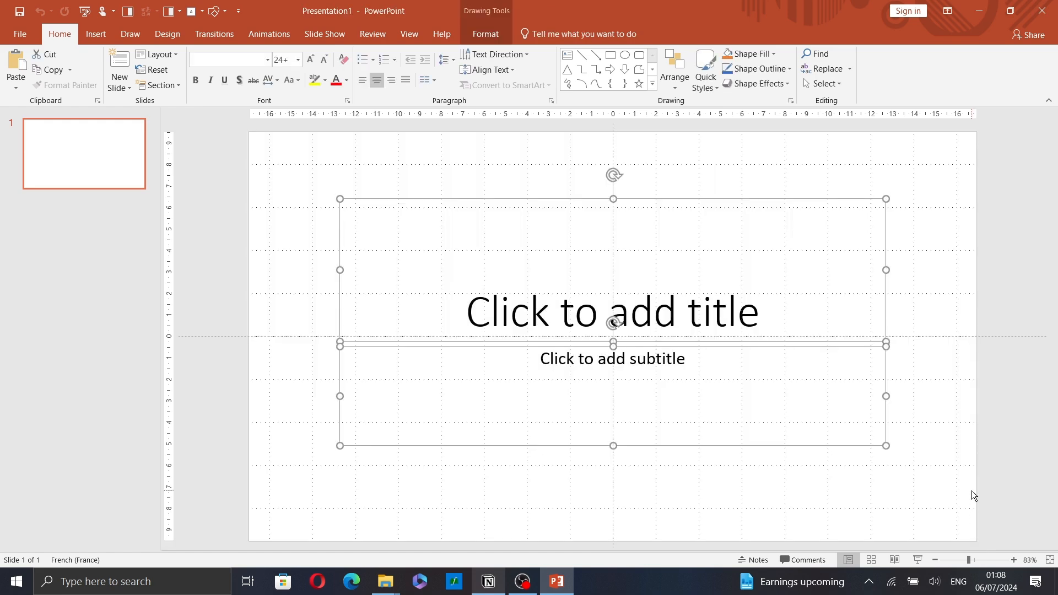
pyautogui.press('delete')
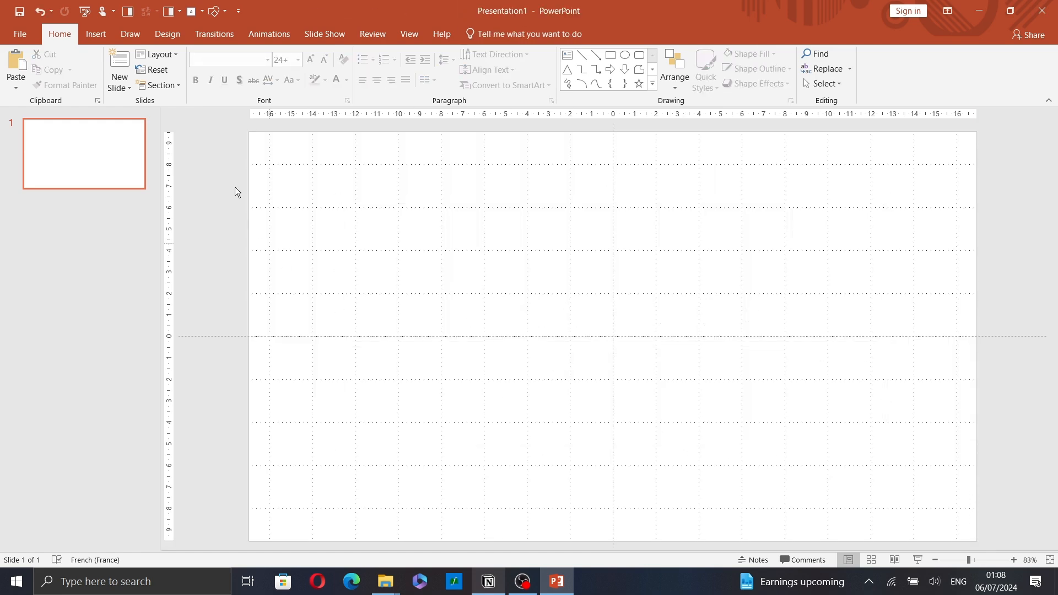
# - Insert an isosceles triangle from the Shapes gallery and centre it on the slide
pyautogui.click(95, 34)
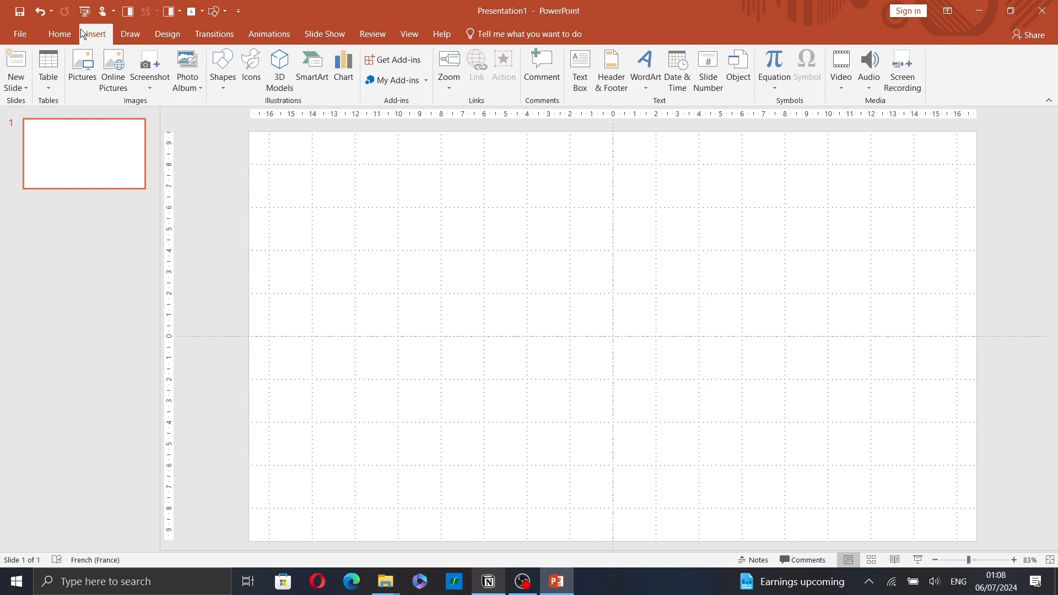
pyautogui.click(221, 69)
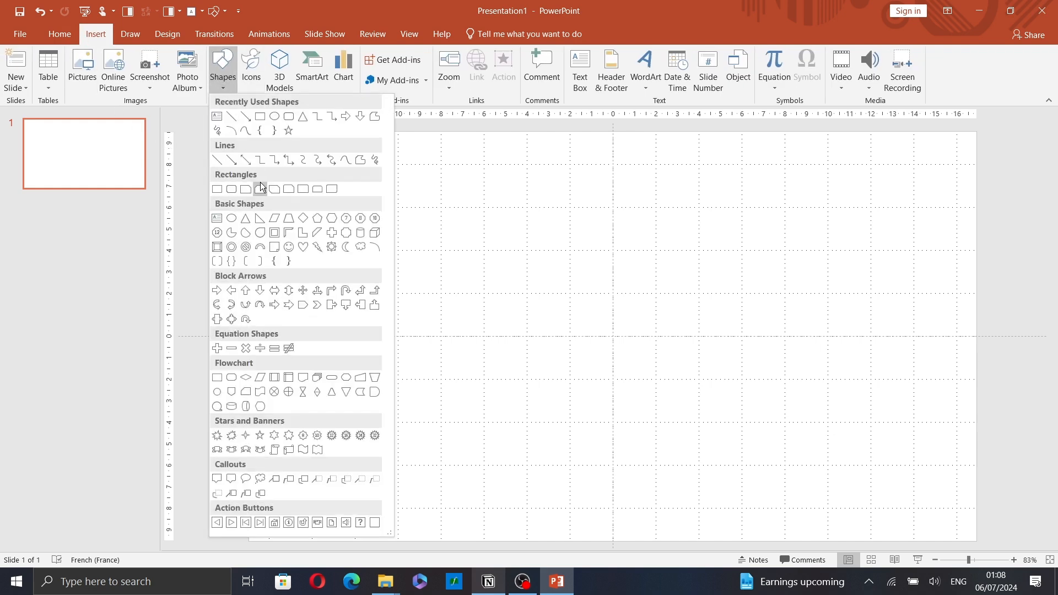
pyautogui.moveTo(289, 247)
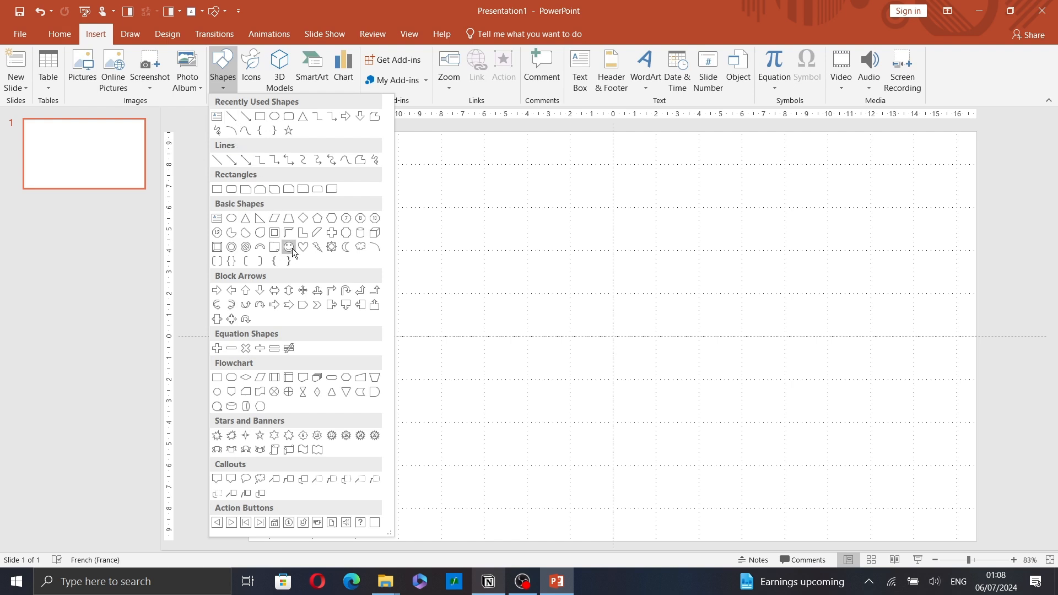
pyautogui.click(290, 247)
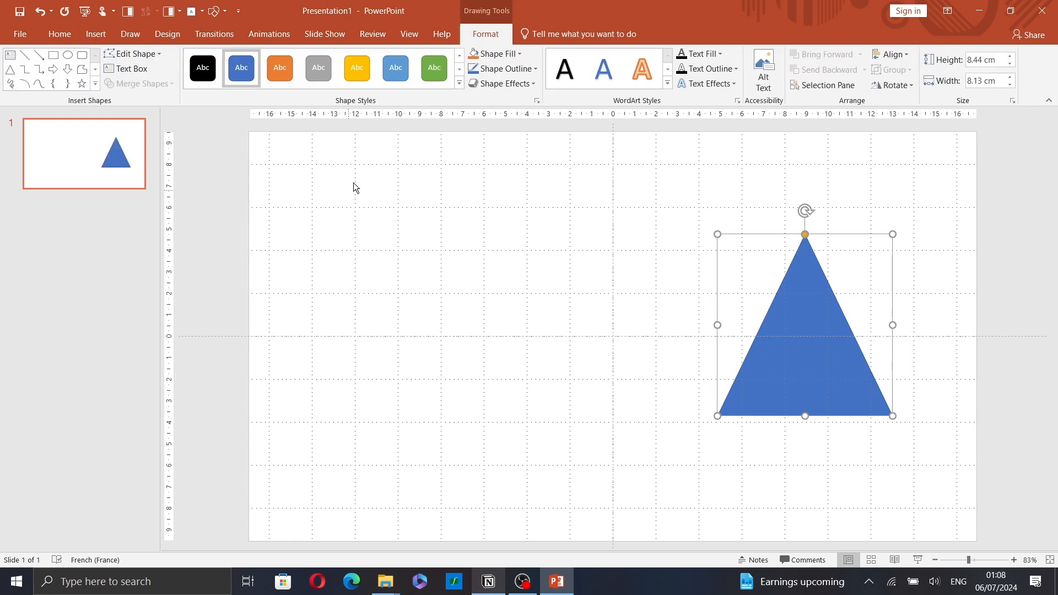
pyautogui.click(94, 34)
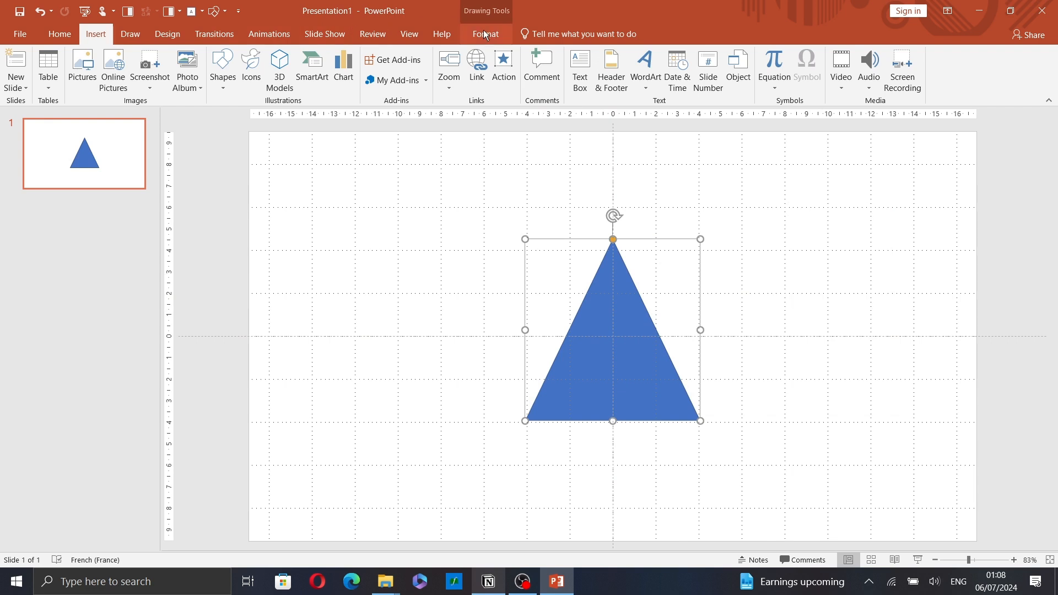
pyautogui.moveTo(274, 41)
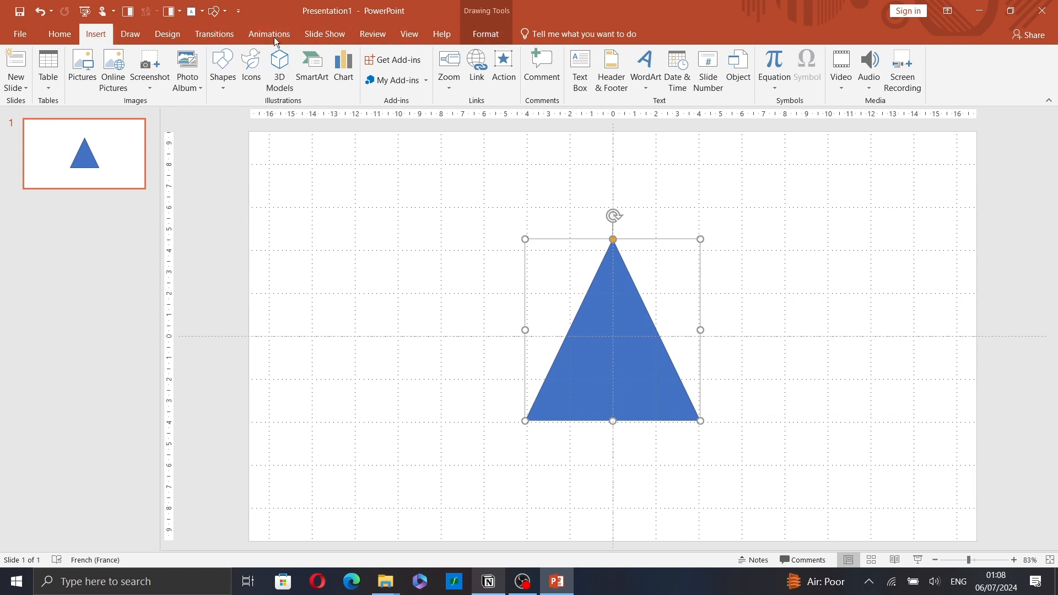
# - Browse the full animation gallery and More Motion Paths for the triangle without applying one
pyautogui.click(268, 34)
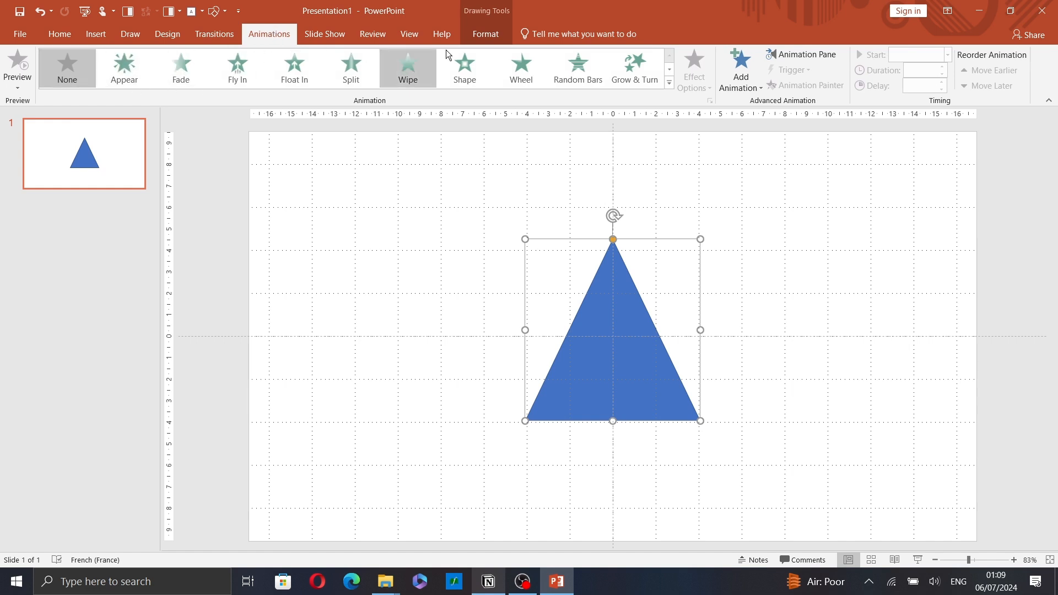
pyautogui.click(667, 86)
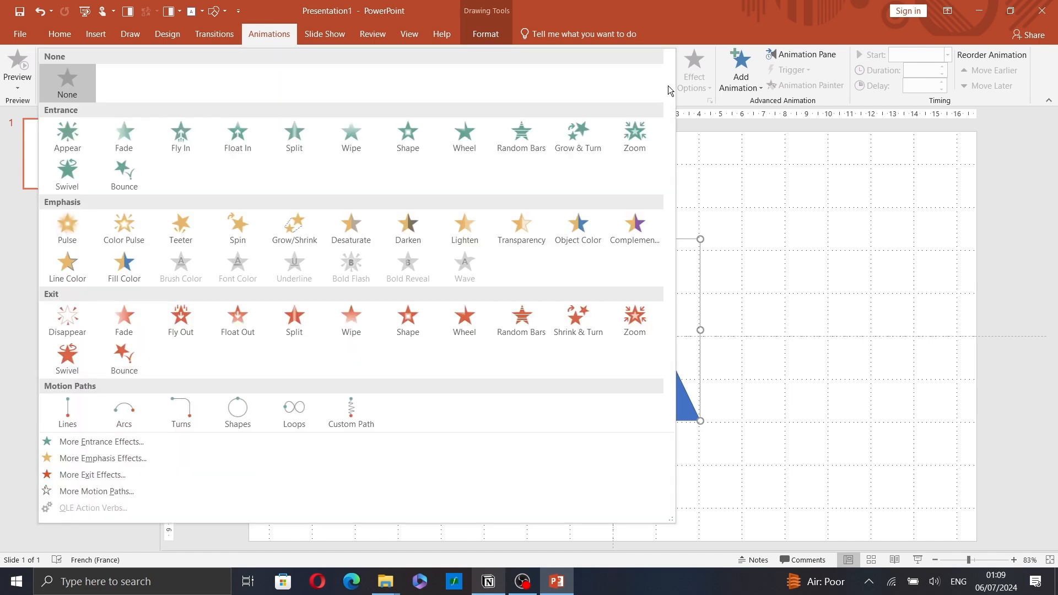
pyautogui.moveTo(124, 135)
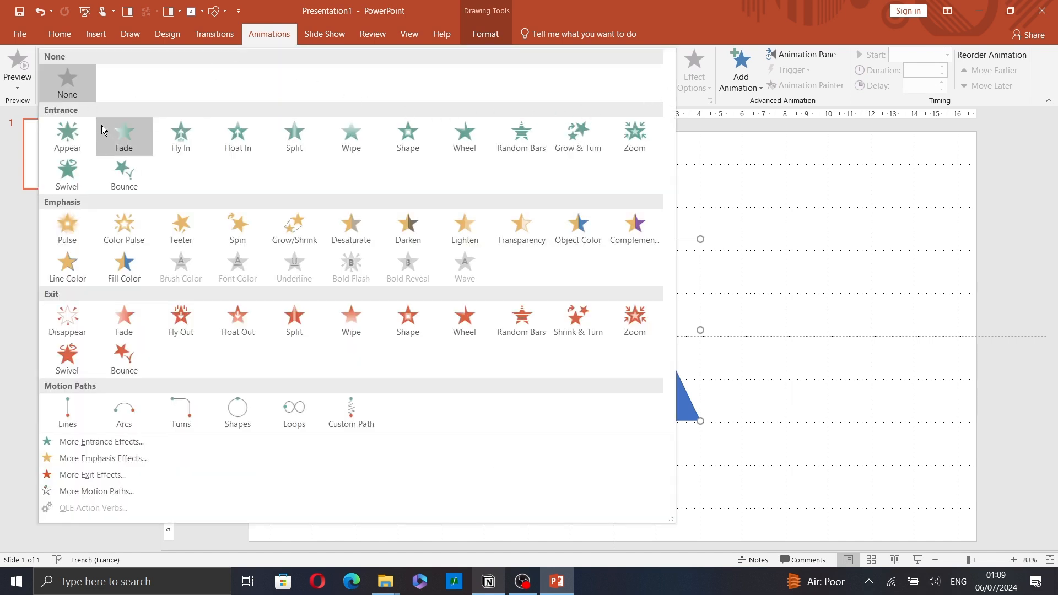
pyautogui.moveTo(74, 120)
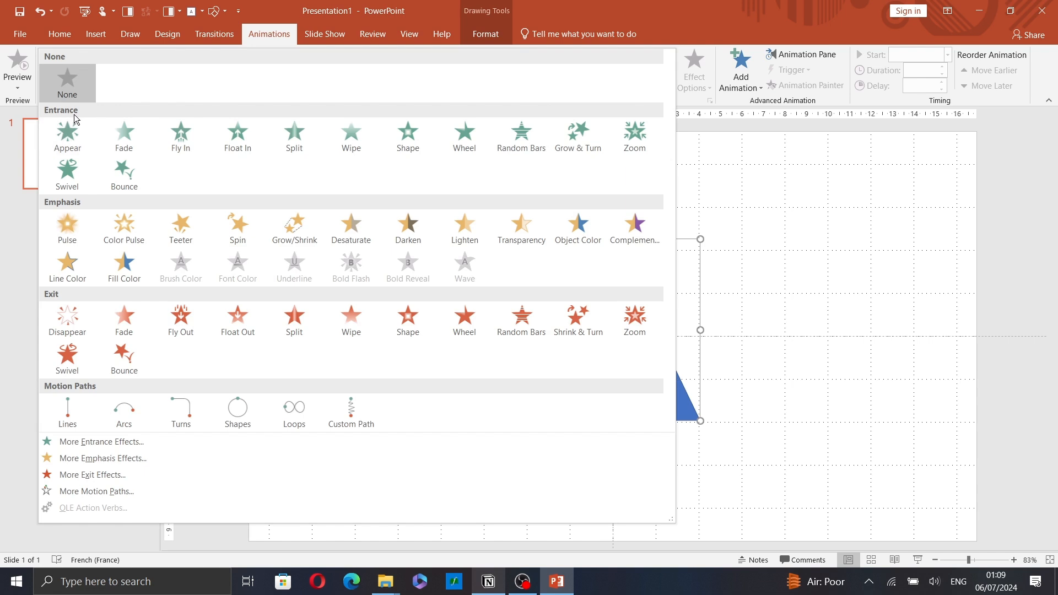
pyautogui.moveTo(589, 251)
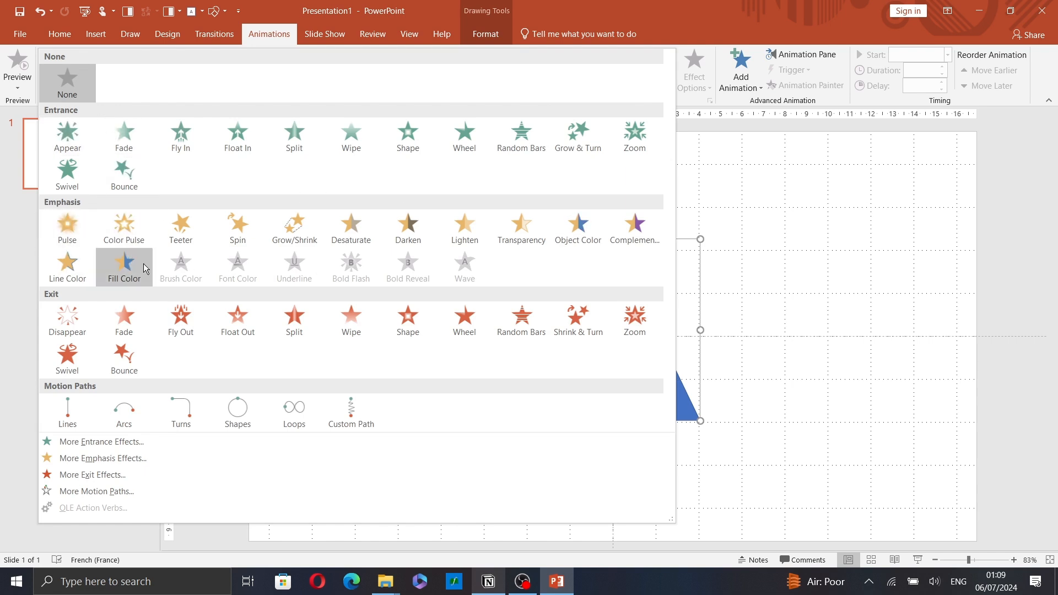
pyautogui.moveTo(46, 304)
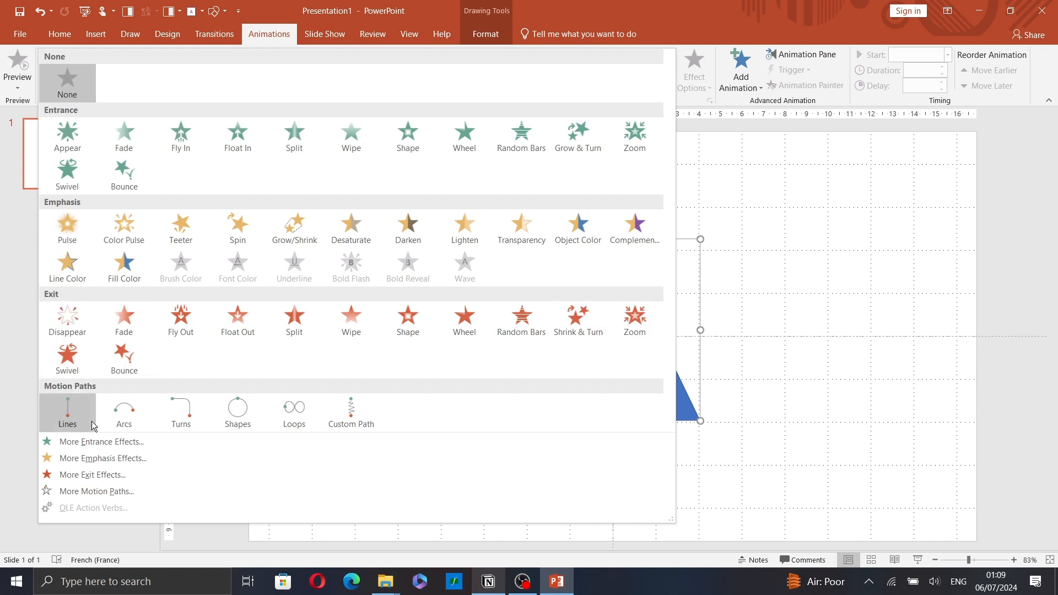
pyautogui.moveTo(48, 394)
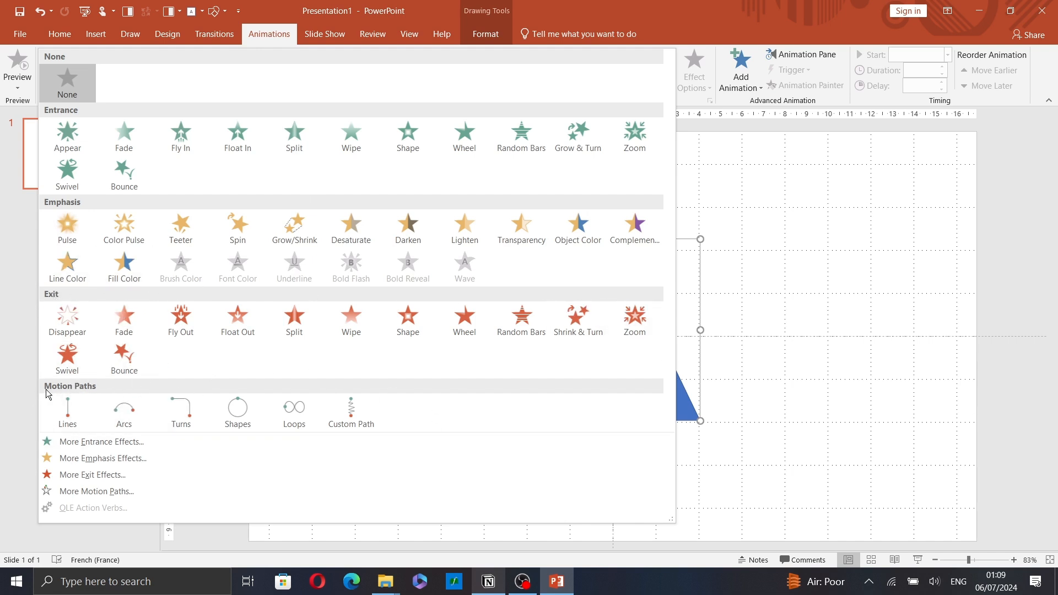
pyautogui.moveTo(98, 492)
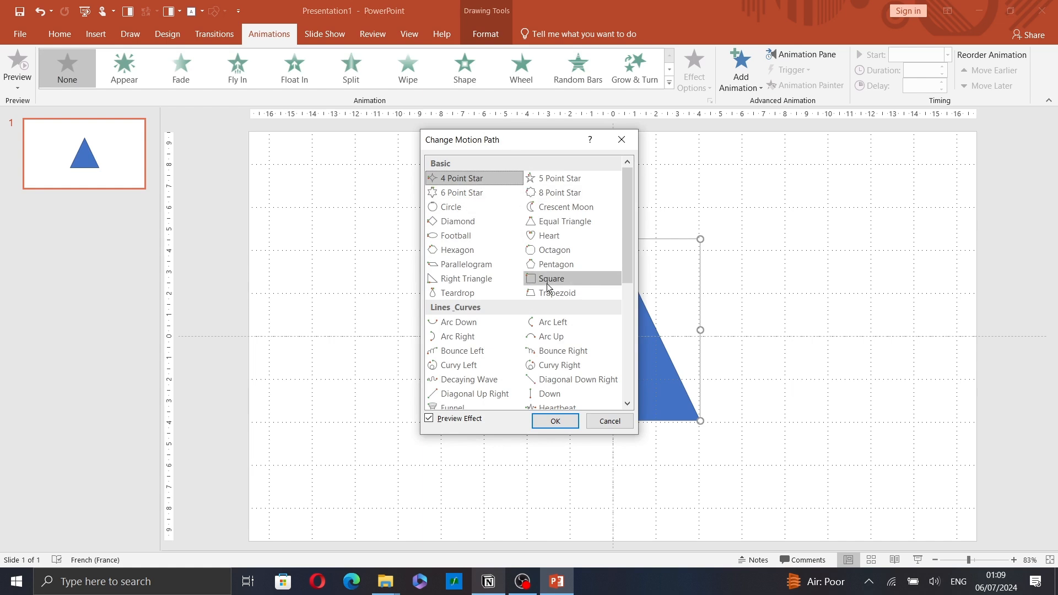
pyautogui.scroll(-3)
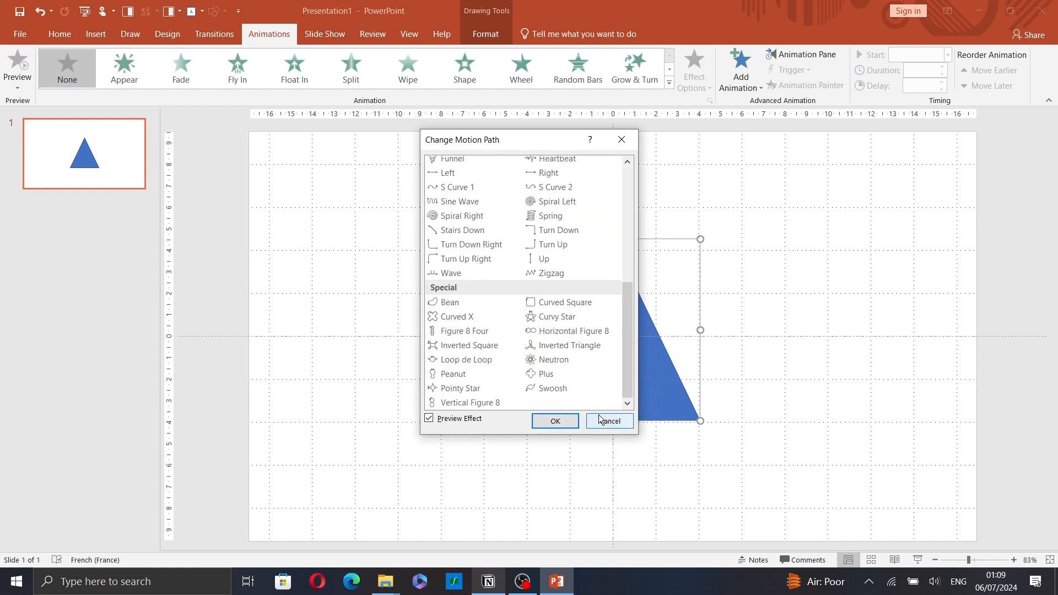
pyautogui.click(608, 420)
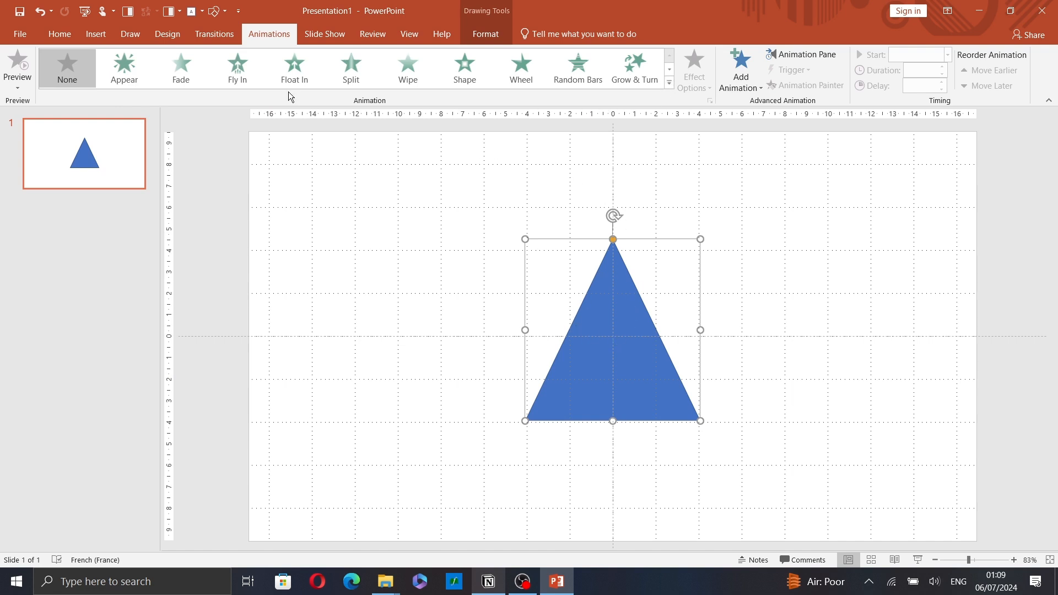
# - Give the triangle a Fly In entrance and set its direction to From Bottom-Left via Effect Options
pyautogui.click(123, 67)
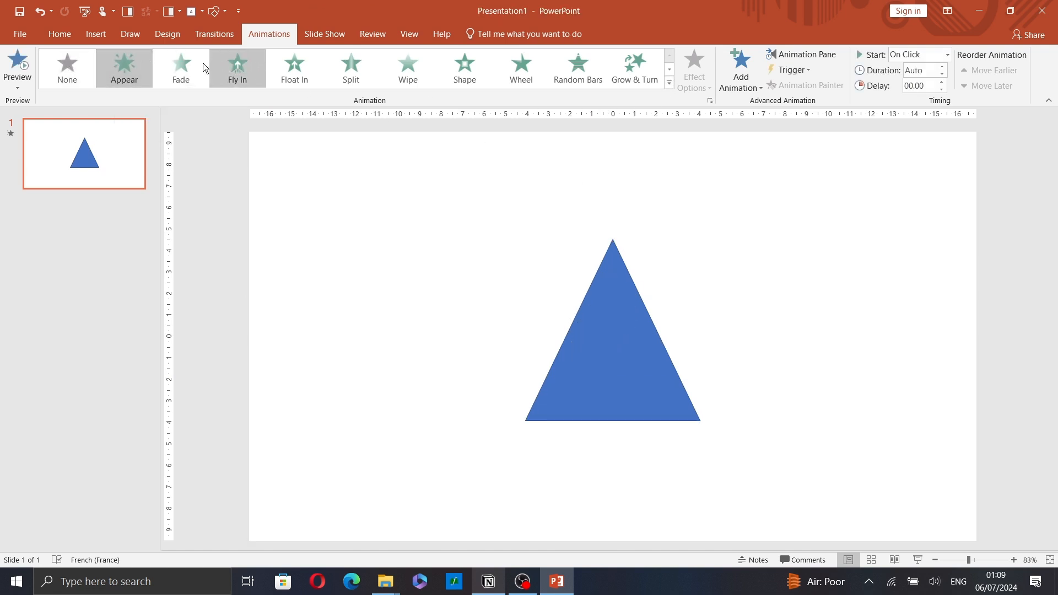
pyautogui.click(237, 67)
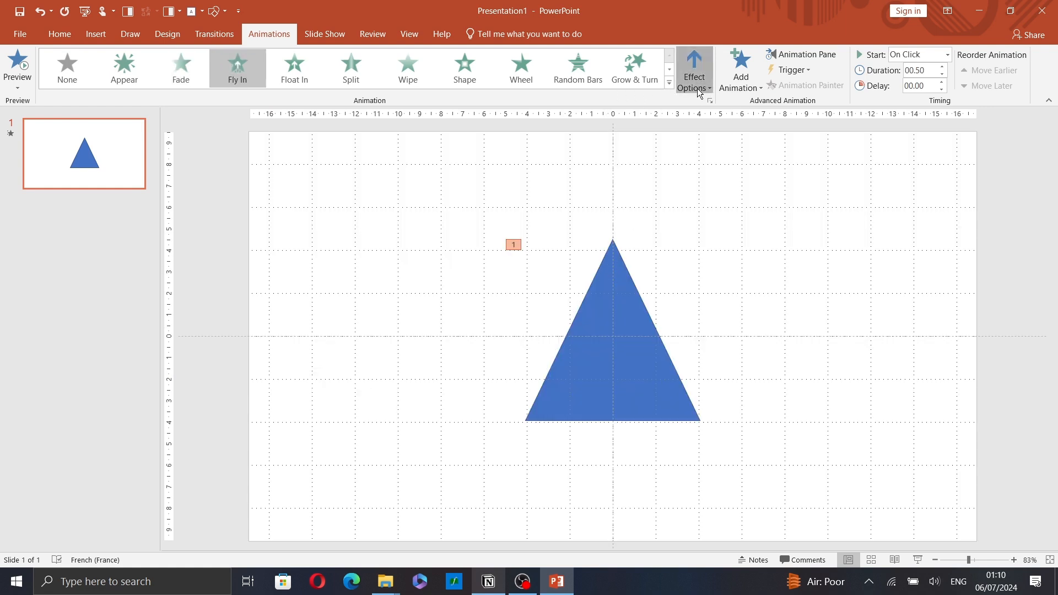
pyautogui.click(693, 70)
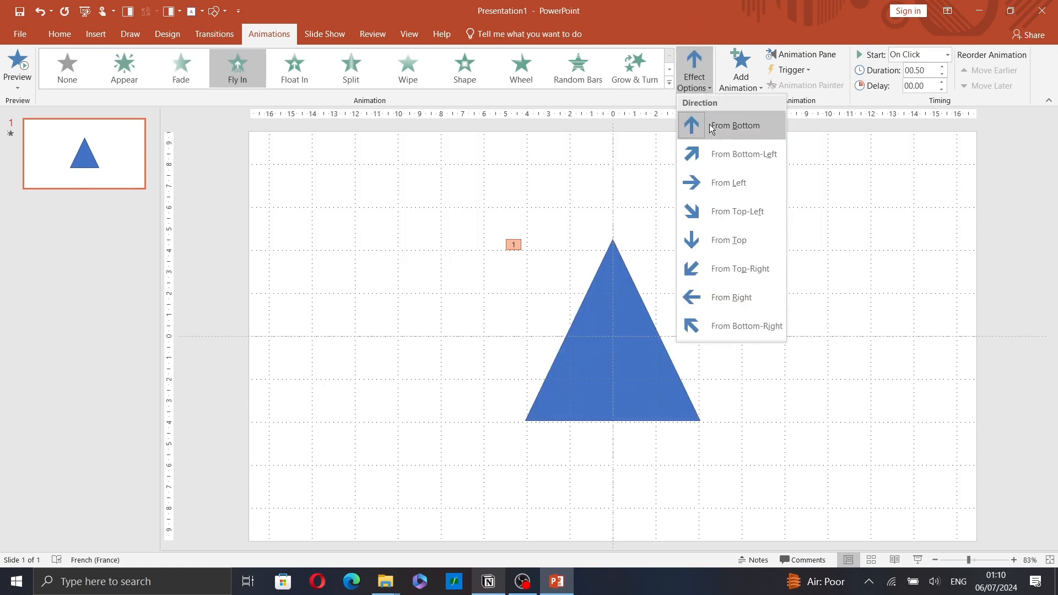
pyautogui.moveTo(730, 142)
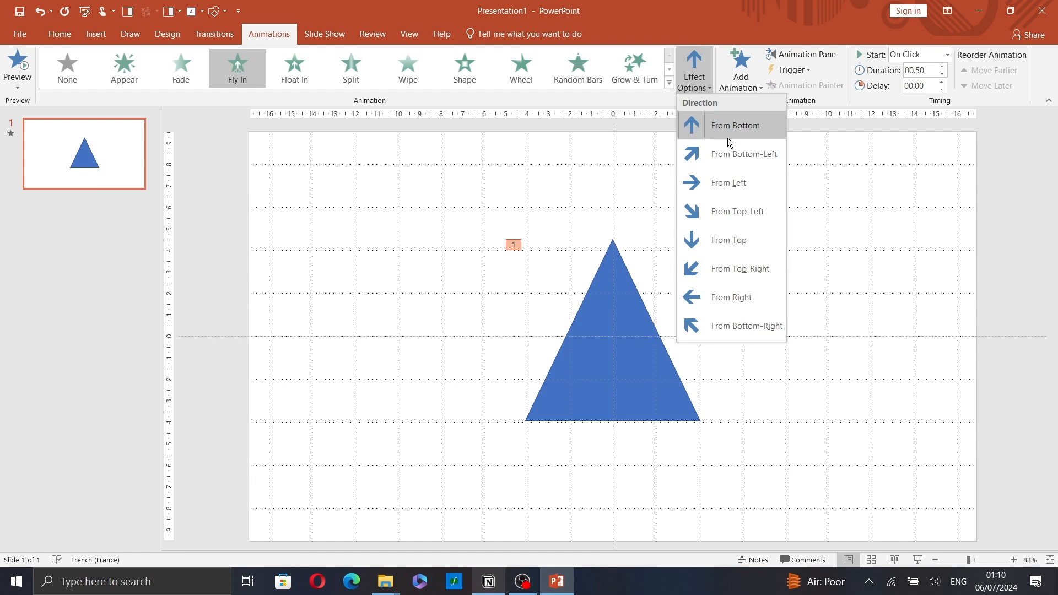
pyautogui.click(734, 125)
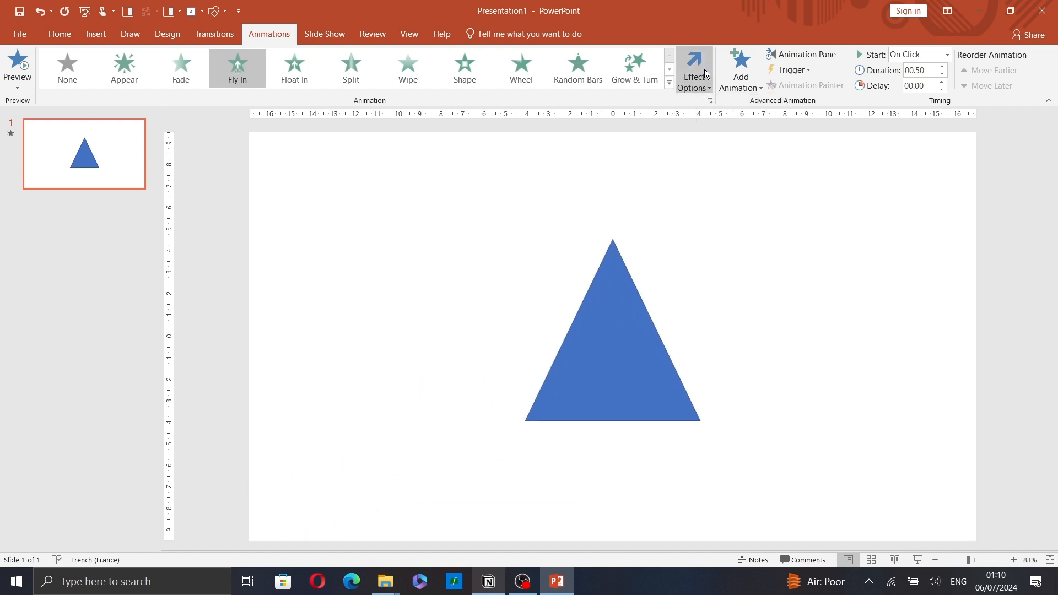
pyautogui.click(693, 67)
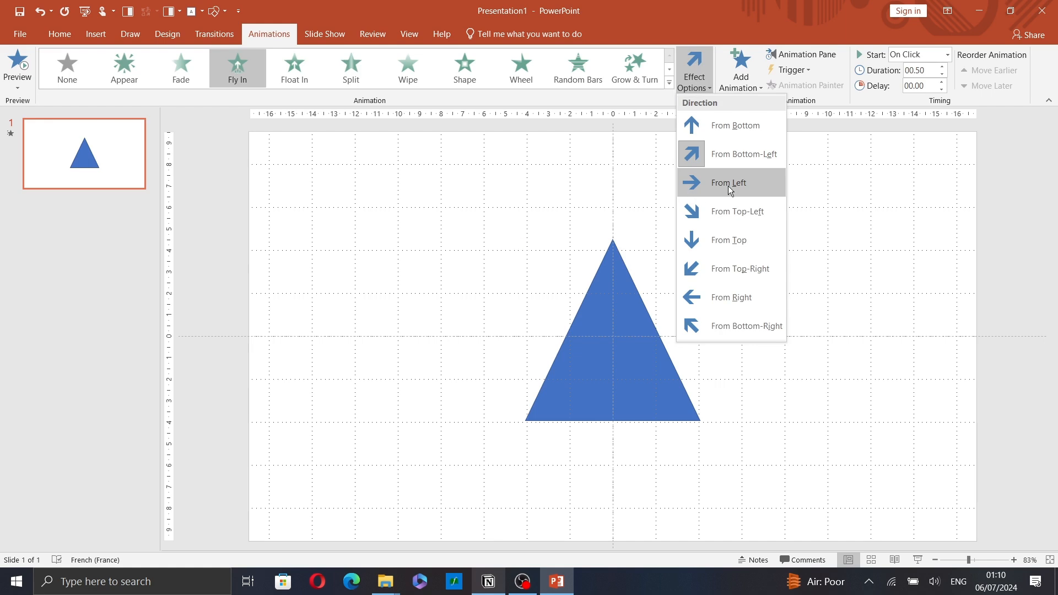
pyautogui.moveTo(733, 124)
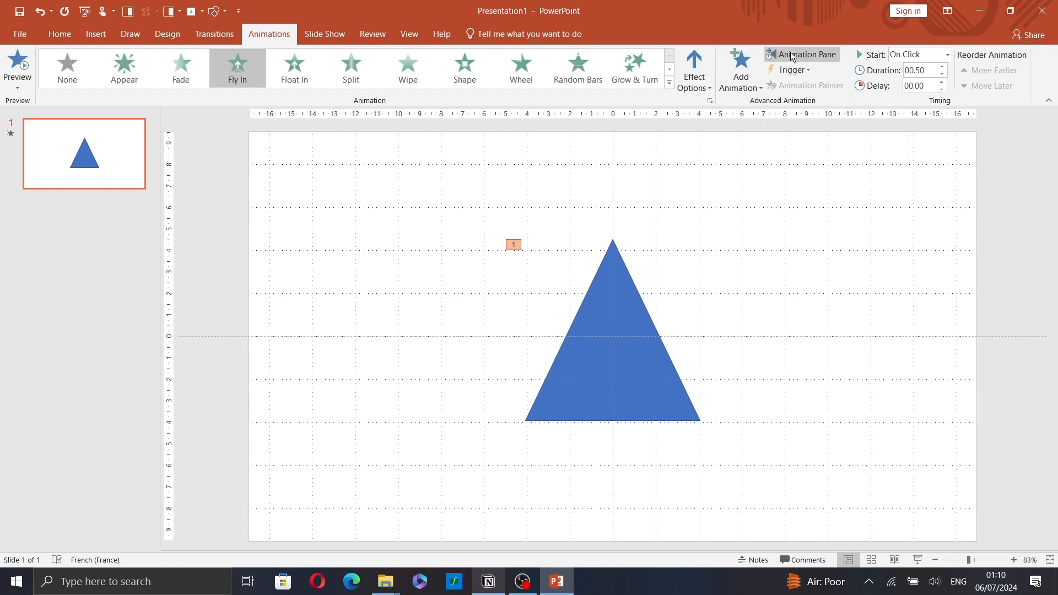
# - In the Animation Pane add a Pulse emphasis and an exit effect after the Fly In, keeping that order
pyautogui.click(801, 55)
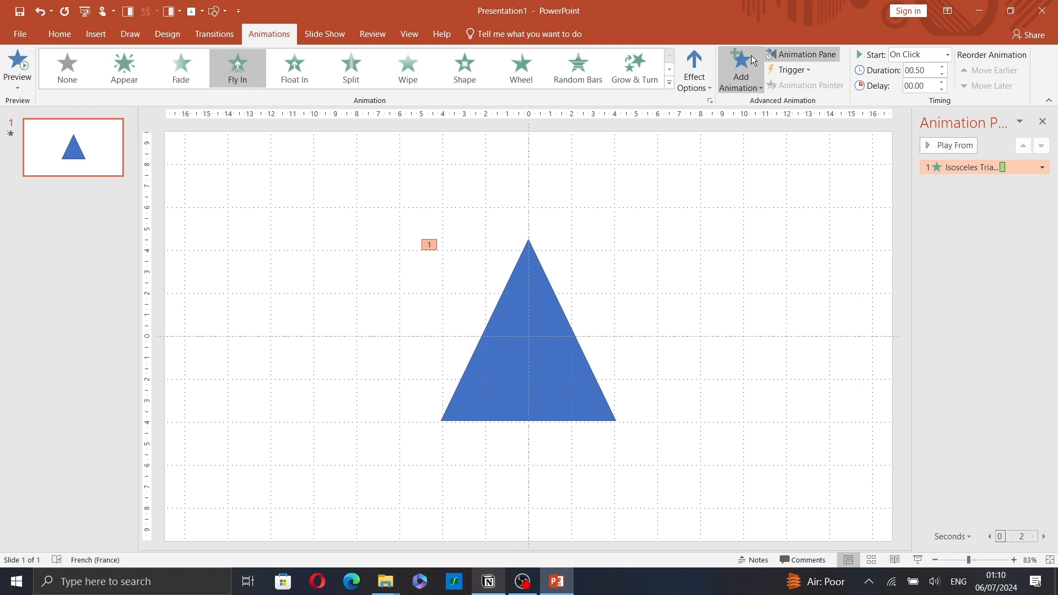
pyautogui.click(740, 70)
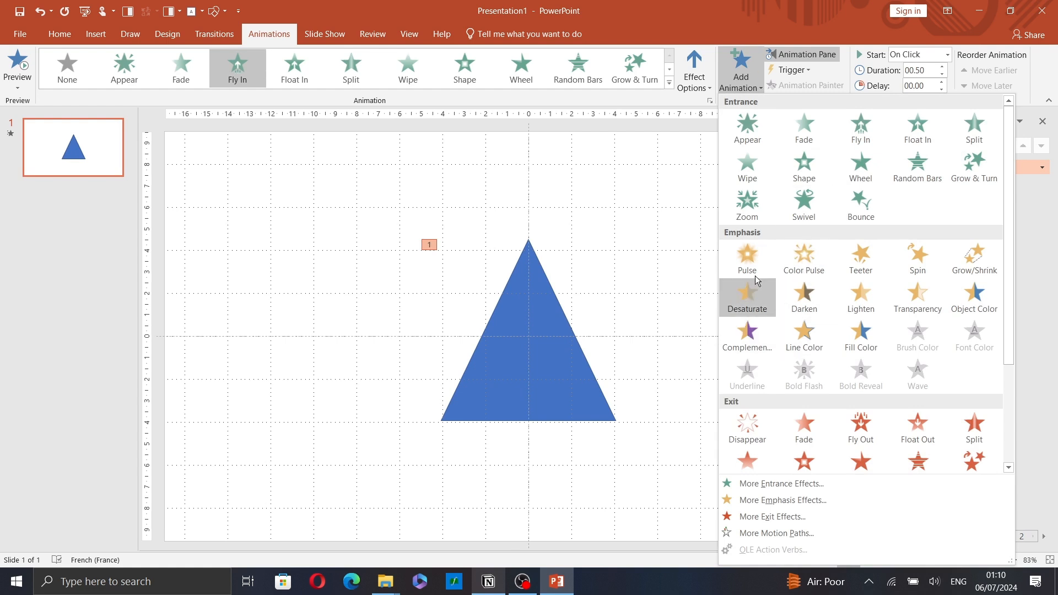
pyautogui.moveTo(747, 260)
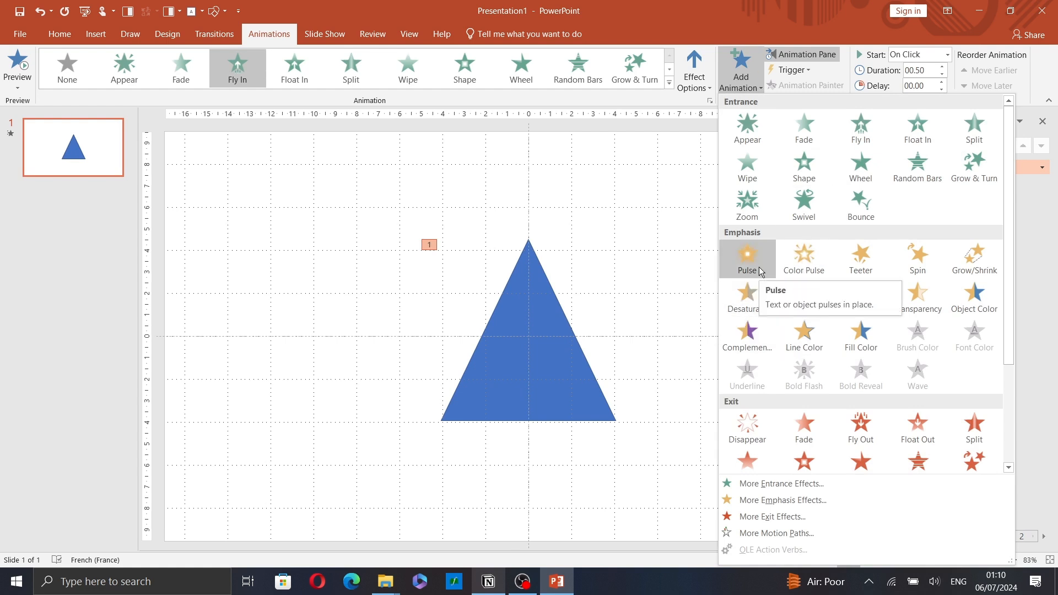
pyautogui.click(746, 257)
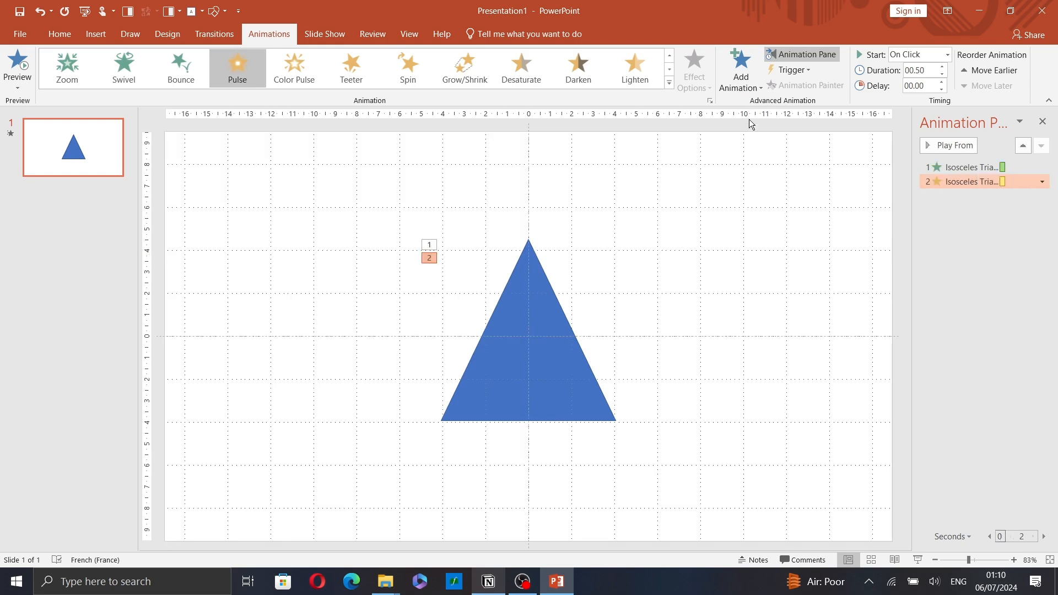
pyautogui.moveTo(722, 48)
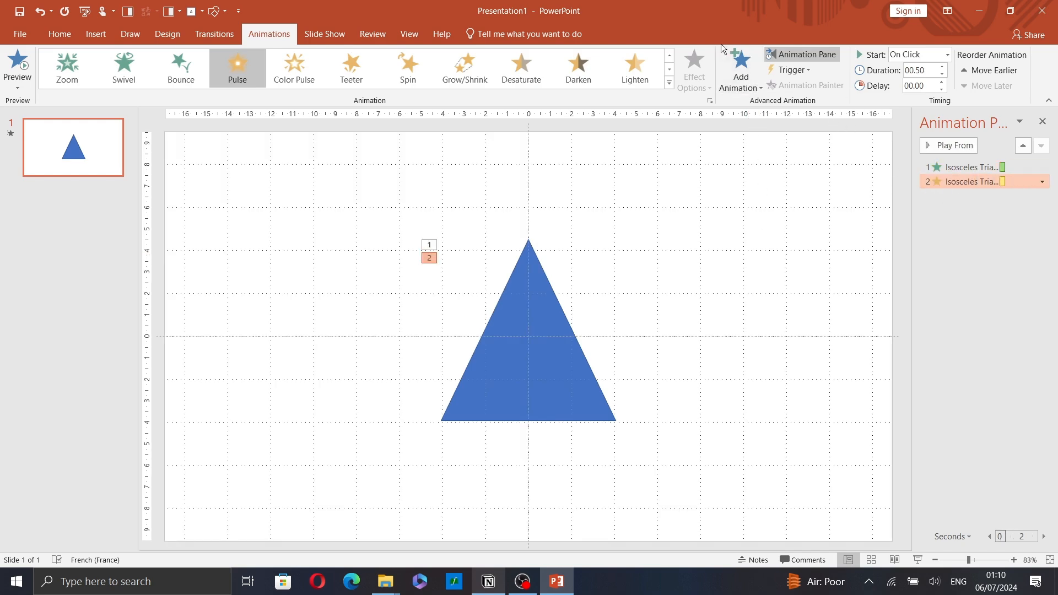
pyautogui.click(740, 68)
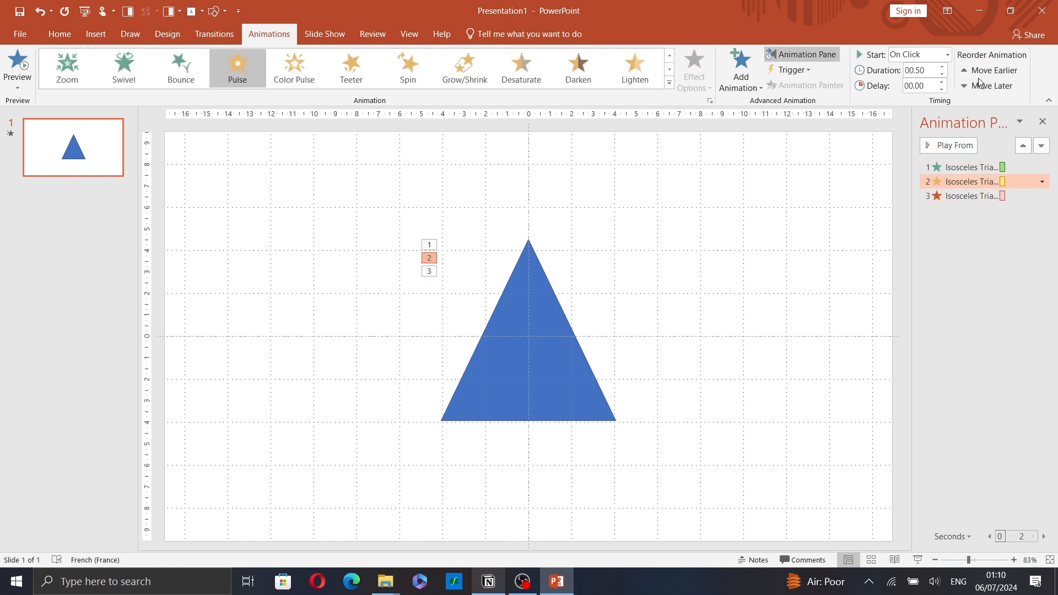
pyautogui.click(991, 70)
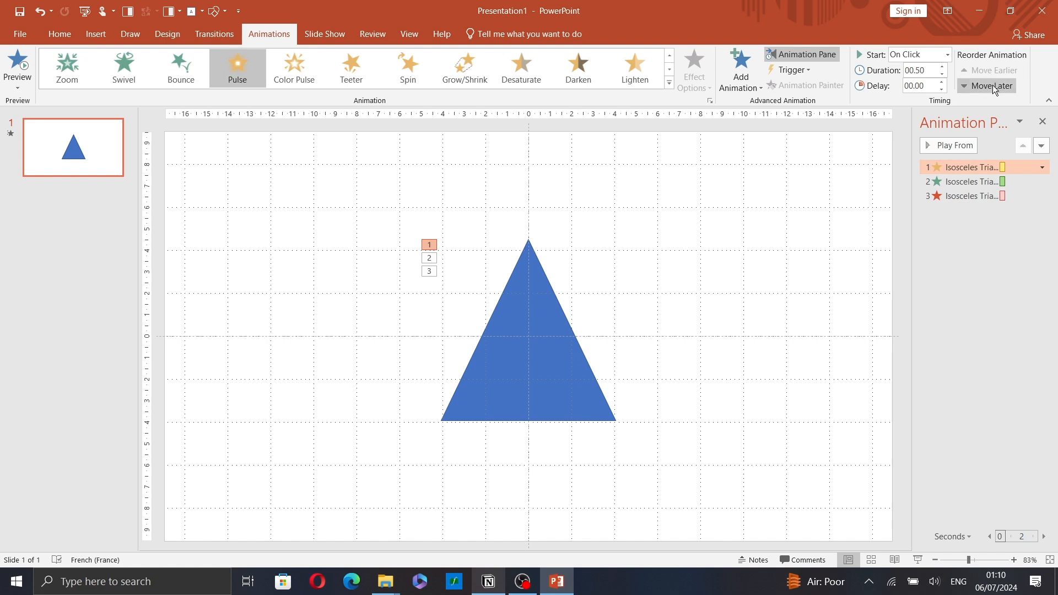
pyautogui.click(992, 86)
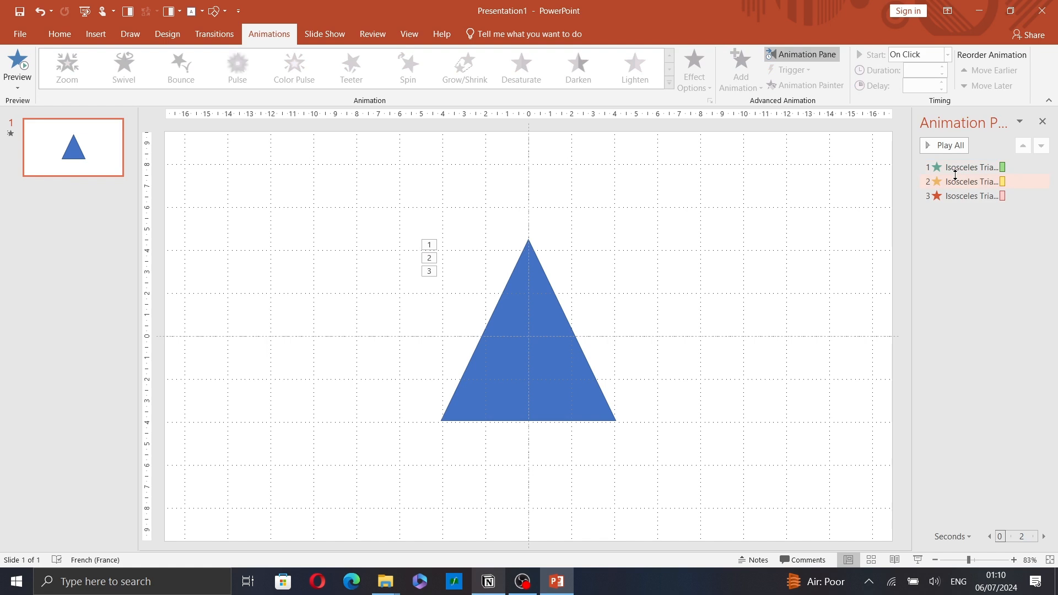
pyautogui.doubleClick(971, 180)
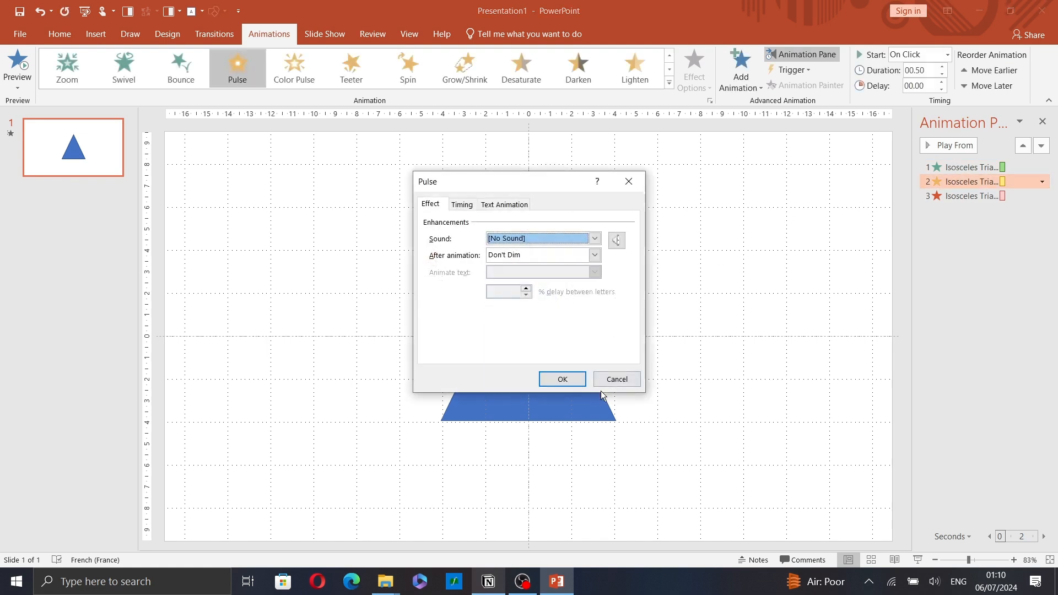
pyautogui.moveTo(444, 215)
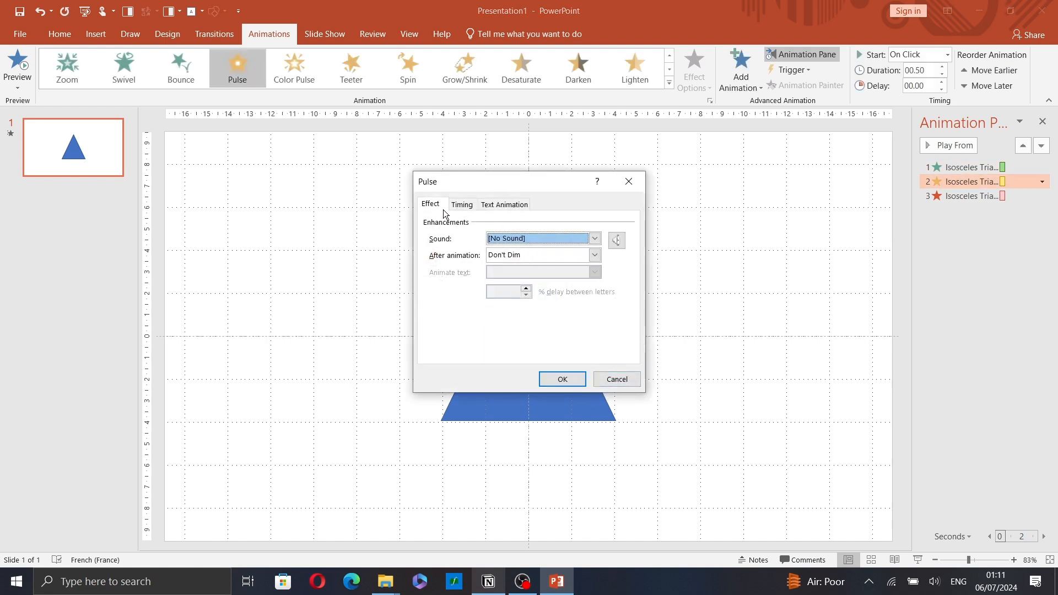
pyautogui.click(461, 205)
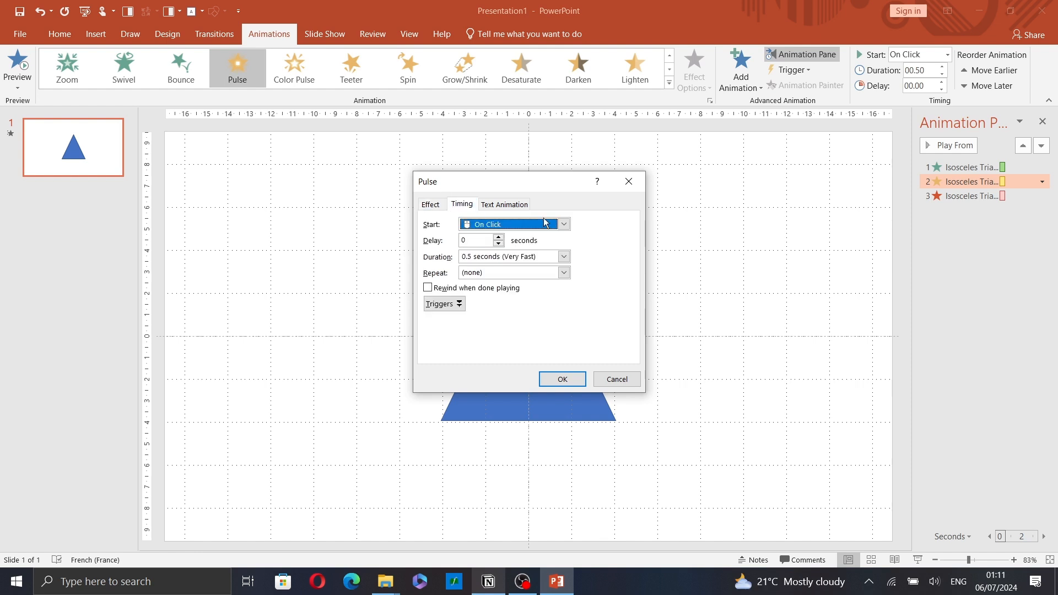
pyautogui.moveTo(504, 221)
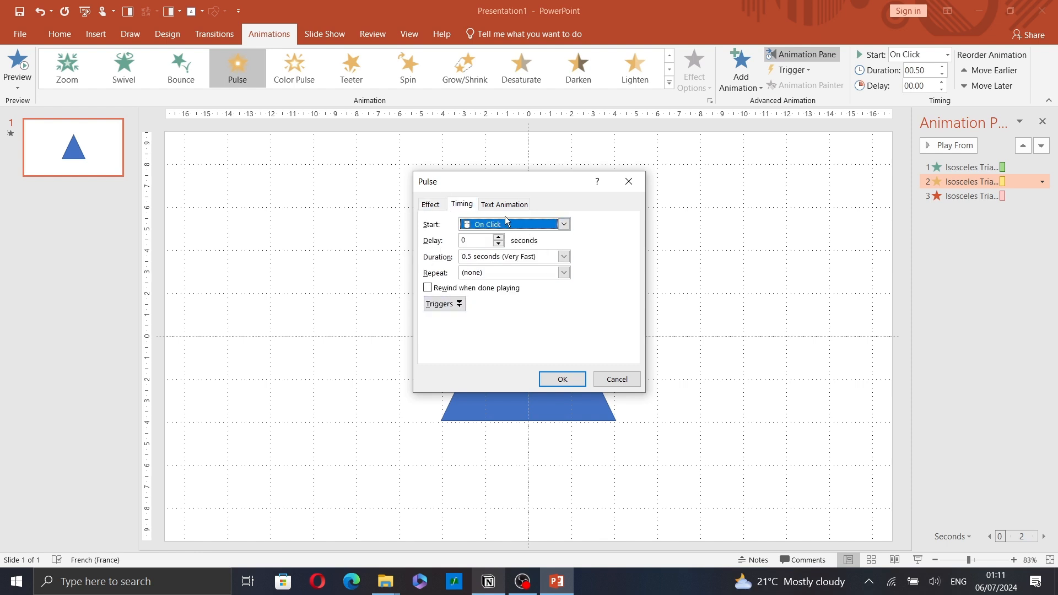
pyautogui.click(503, 205)
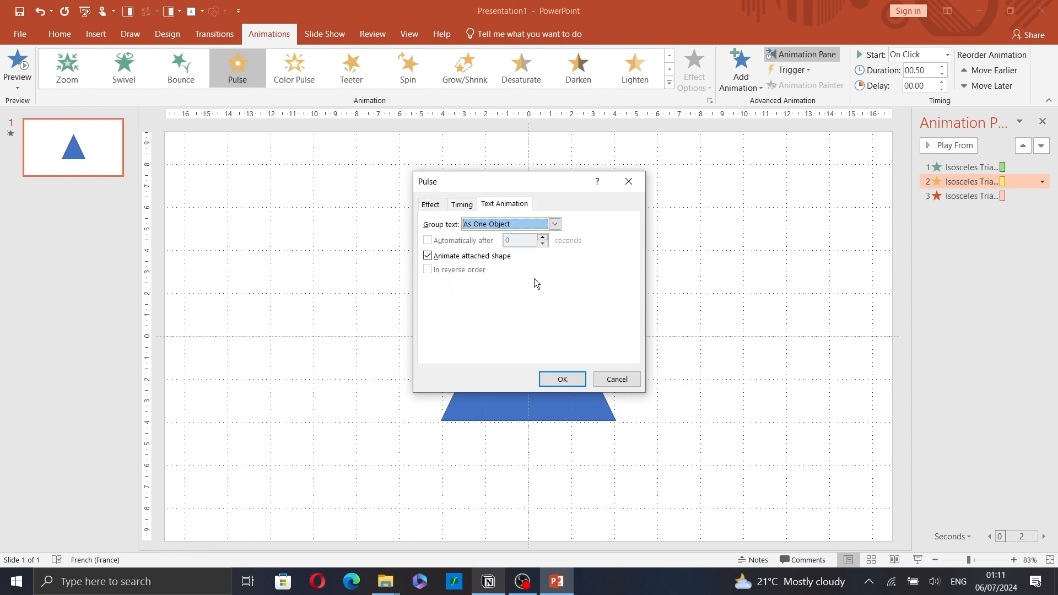
pyautogui.click(561, 377)
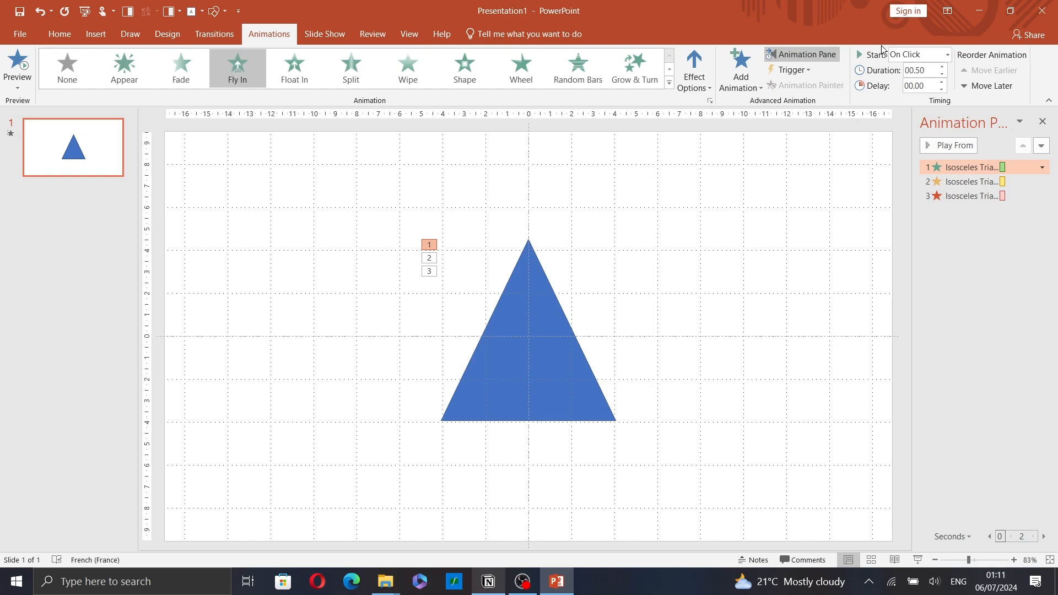
pyautogui.moveTo(907, 55)
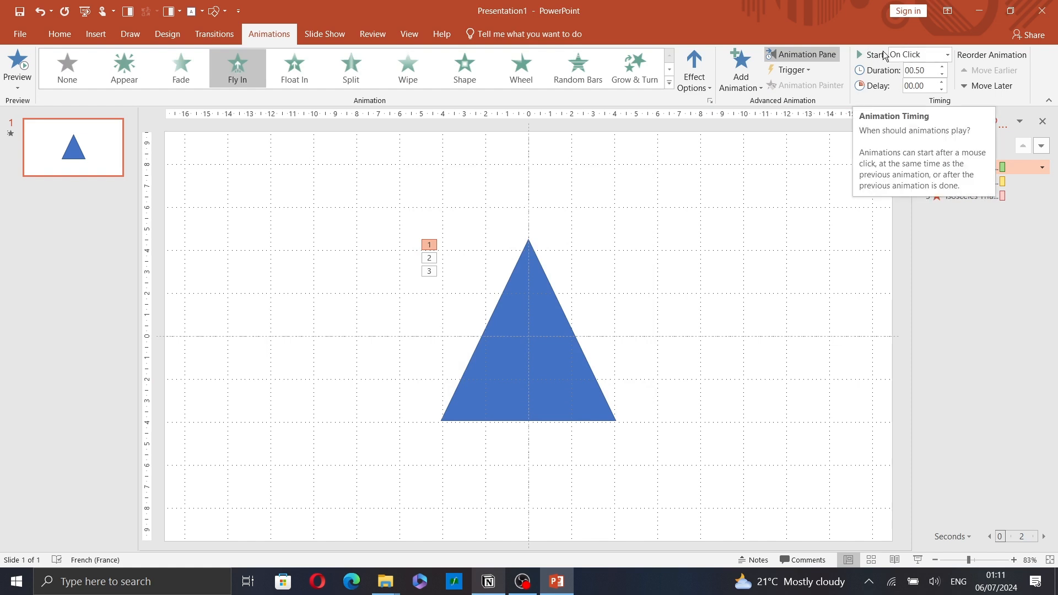
# - Check the Fly In start timing, then go to File > Save As to list save locations
pyautogui.click(948, 55)
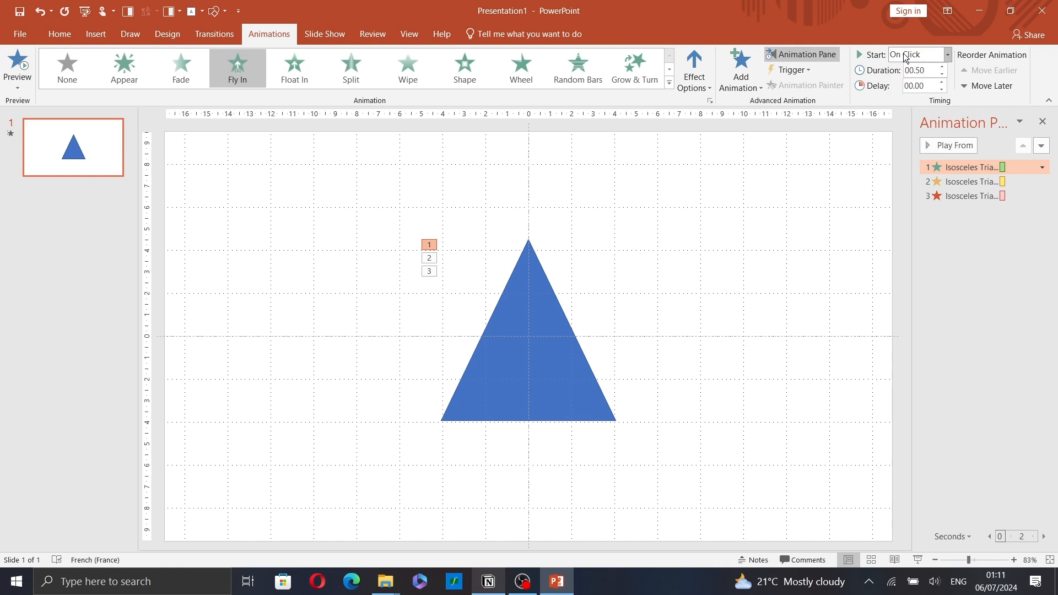
pyautogui.moveTo(930, 82)
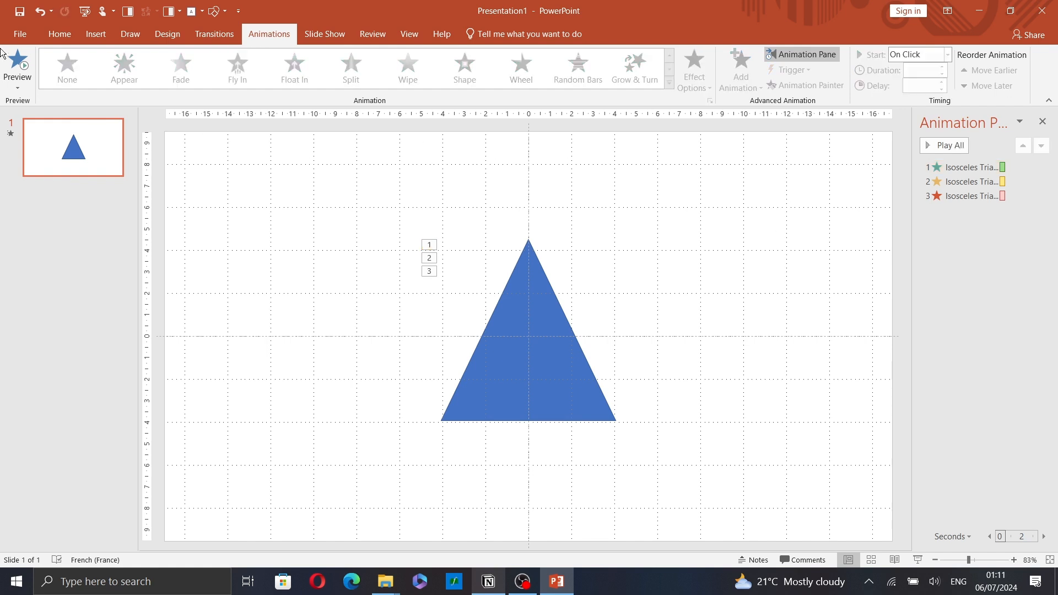
pyautogui.click(19, 34)
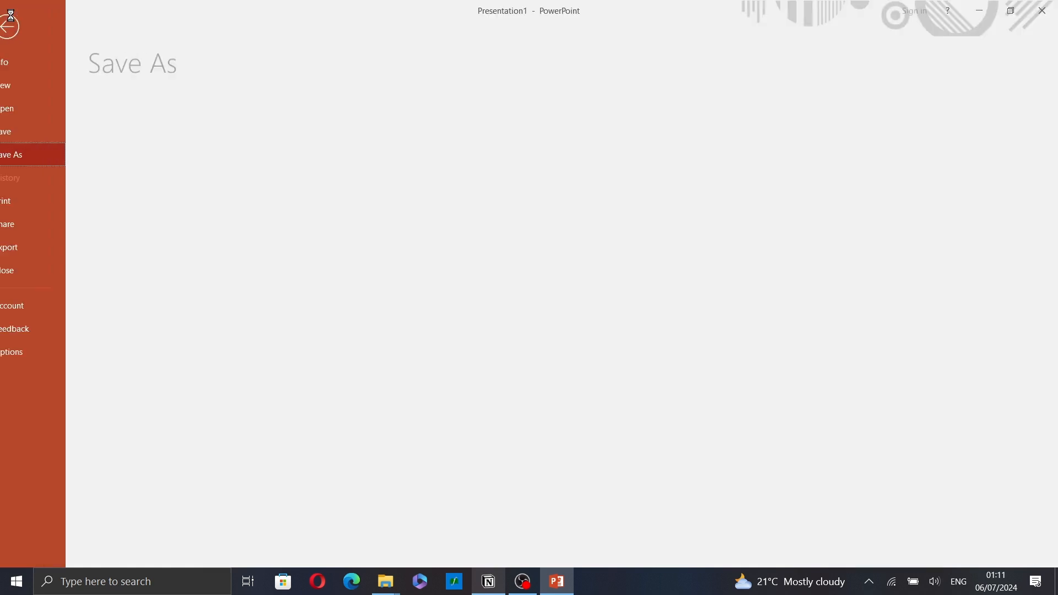
pyautogui.click(10, 154)
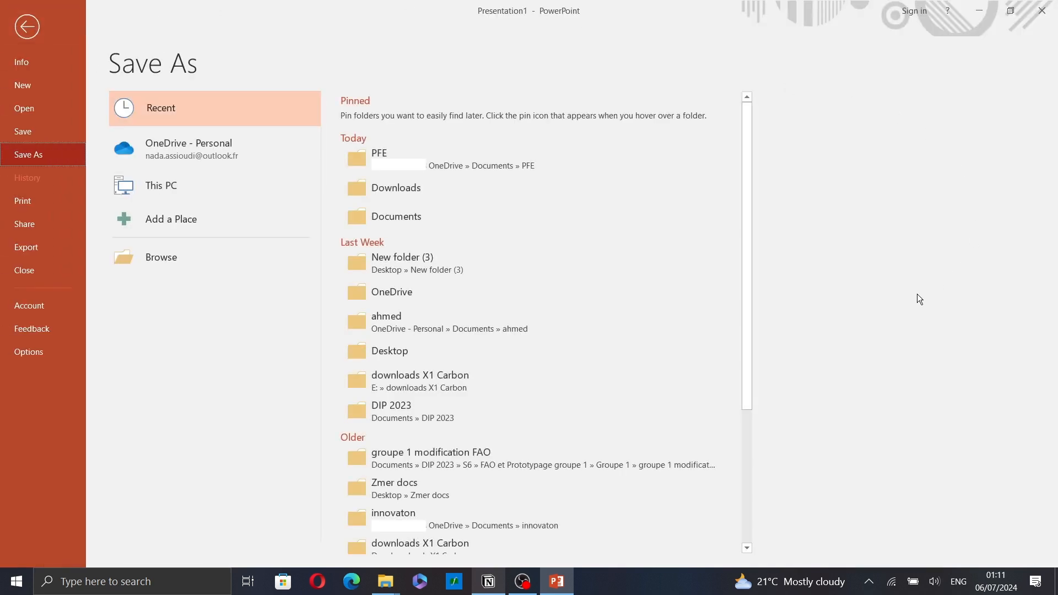